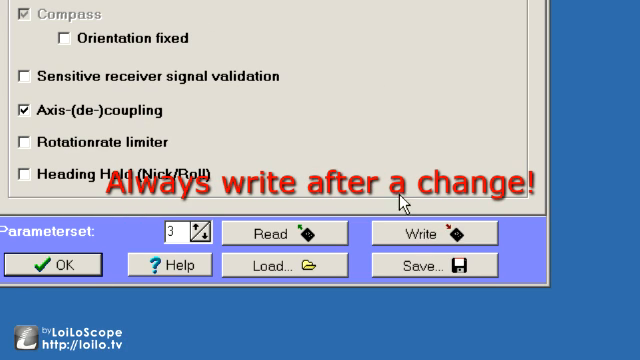
# Write the altitude settings with altitude control enabled and the setpoint on Poti1
pyautogui.click(405, 233)
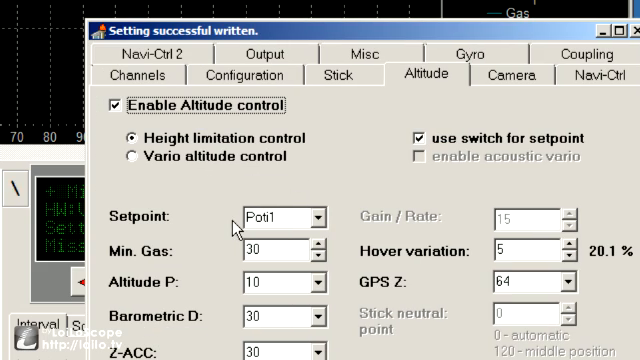